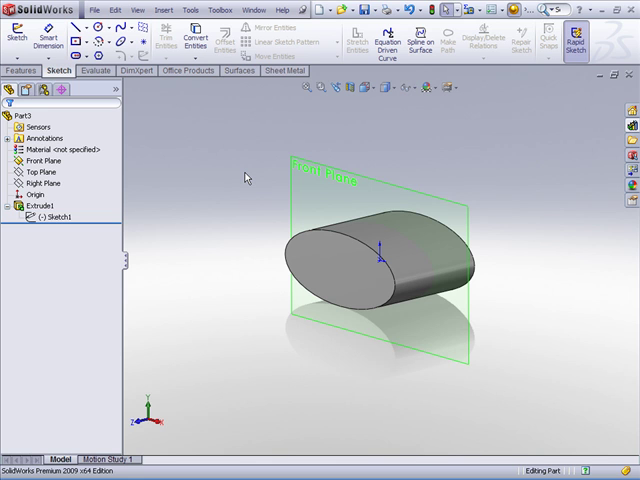
{"action": "mouse_move", "coordinate": [378, 232]}
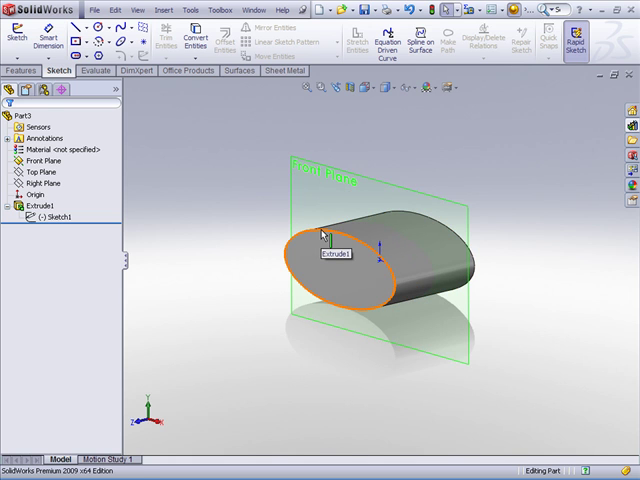
{"action": "mouse_move", "coordinate": [335, 178]}
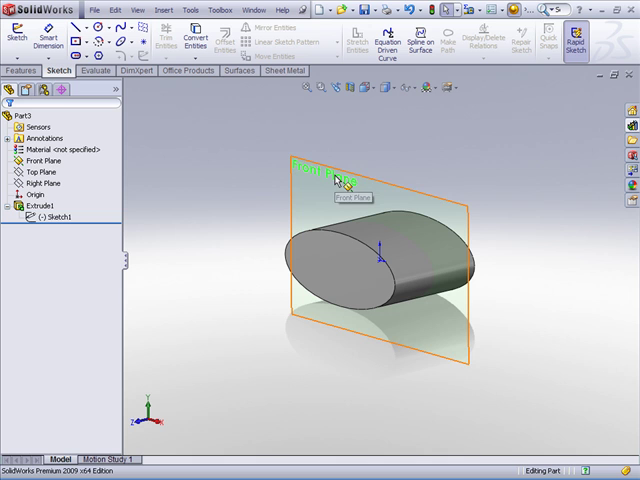
Select the Front Plane to begin a new sketch on it.
{"action": "left_click", "coordinate": [335, 180]}
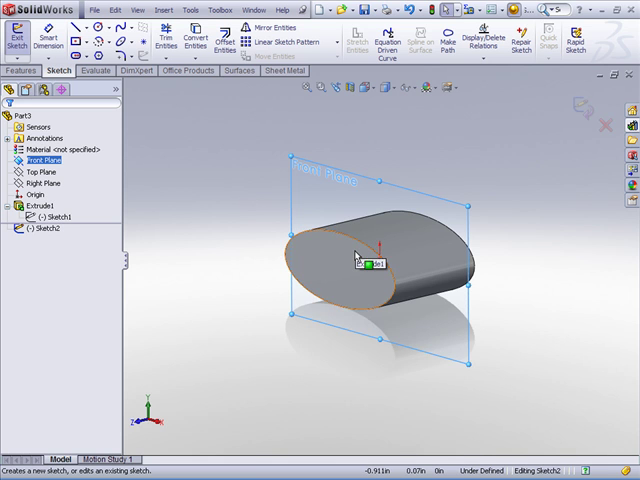
Convert the front elliptical face's edge into the Front Plane sketch.
{"action": "left_click", "coordinate": [340, 250]}
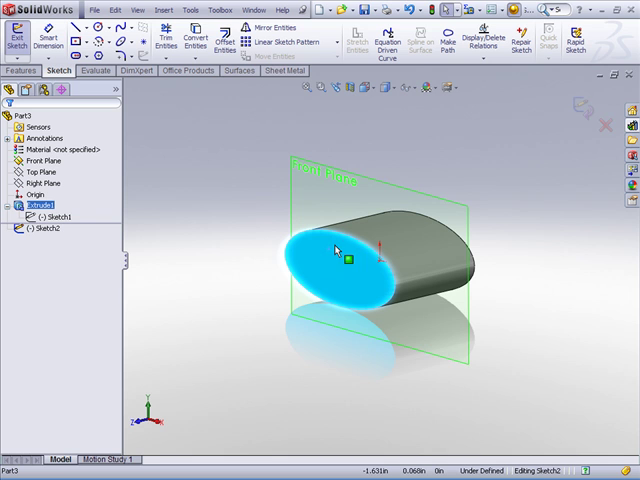
{"action": "mouse_move", "coordinate": [195, 37]}
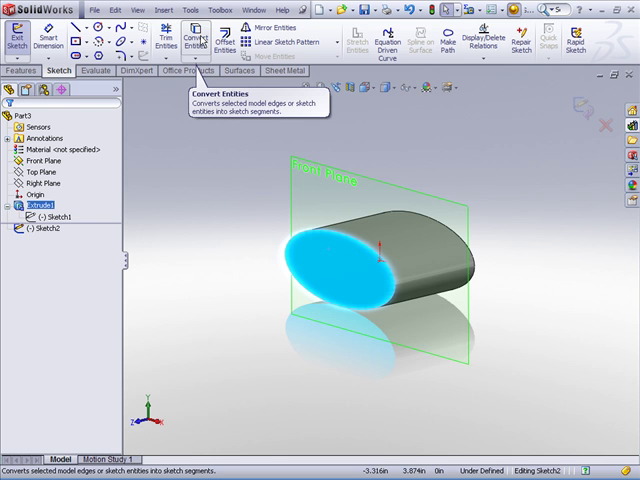
{"action": "left_click", "coordinate": [191, 35]}
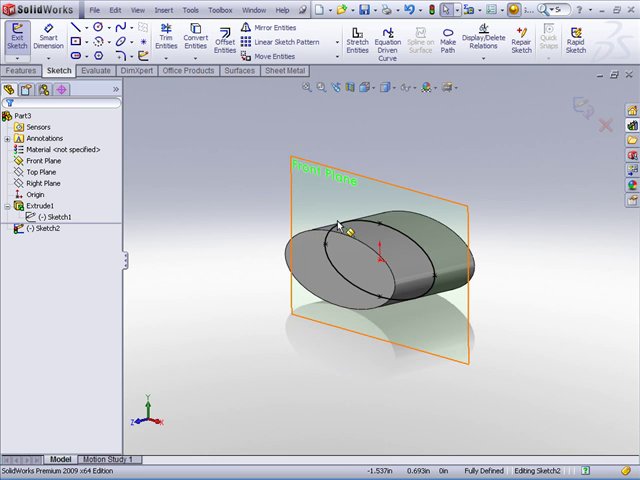
{"action": "left_click", "coordinate": [340, 225]}
{"action": "type", "text": "path"}
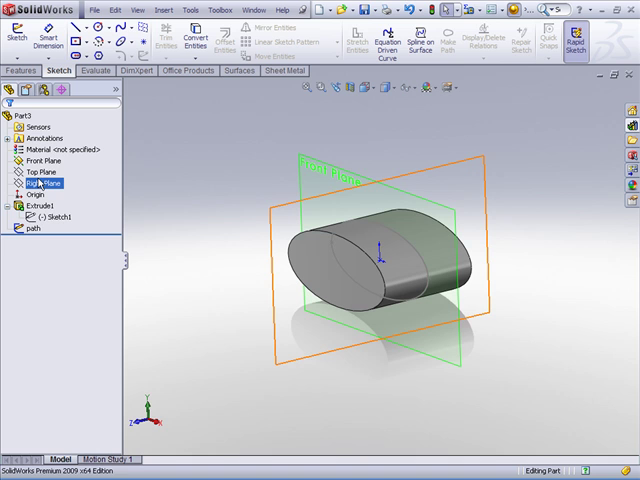
Open a sketch on the Right Plane and view it Normal To.
{"action": "left_click", "coordinate": [42, 183]}
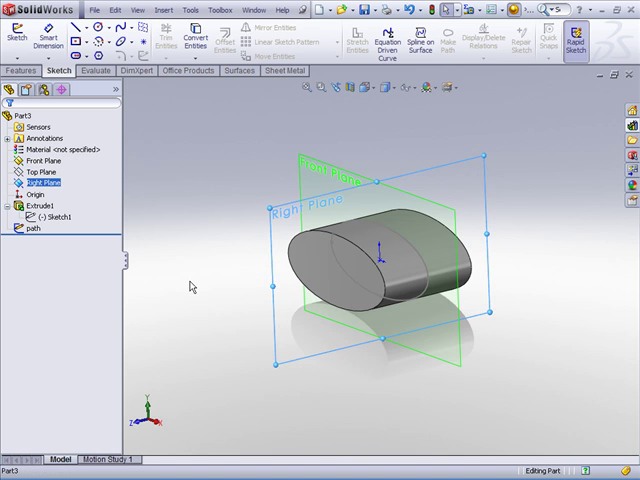
{"action": "left_click", "coordinate": [45, 183]}
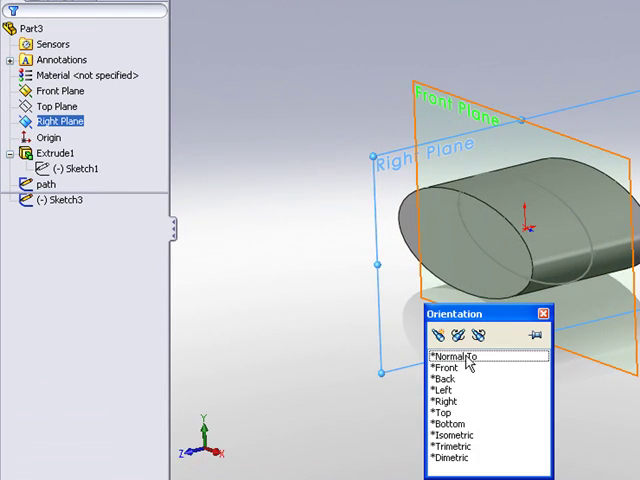
{"action": "left_click", "coordinate": [452, 356]}
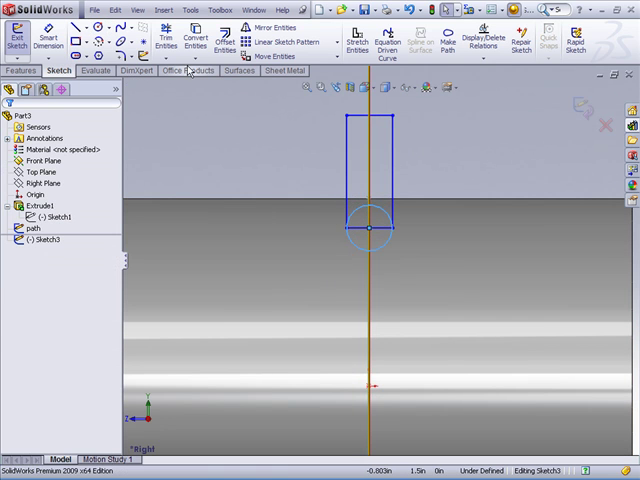
Trim the rectangle and circle into a U profile, relating the arc centre.
{"action": "left_click", "coordinate": [160, 40]}
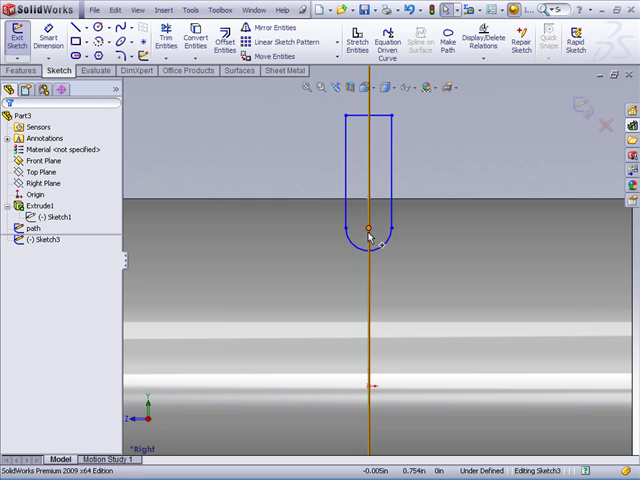
{"action": "left_click", "coordinate": [369, 232]}
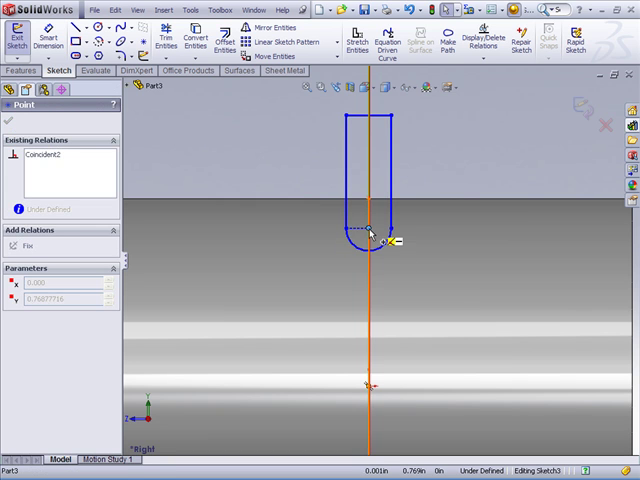
{"action": "left_click", "coordinate": [43, 38]}
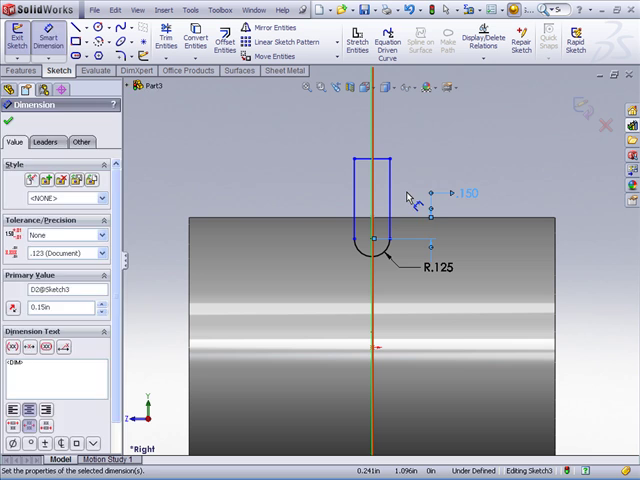
Dimension the profile's top line 0.250 from the part edge and fix it.
{"action": "left_click", "coordinate": [375, 210]}
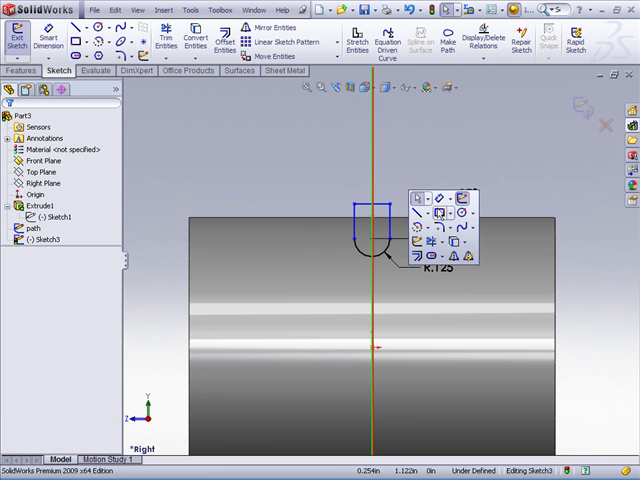
{"action": "left_click", "coordinate": [45, 37]}
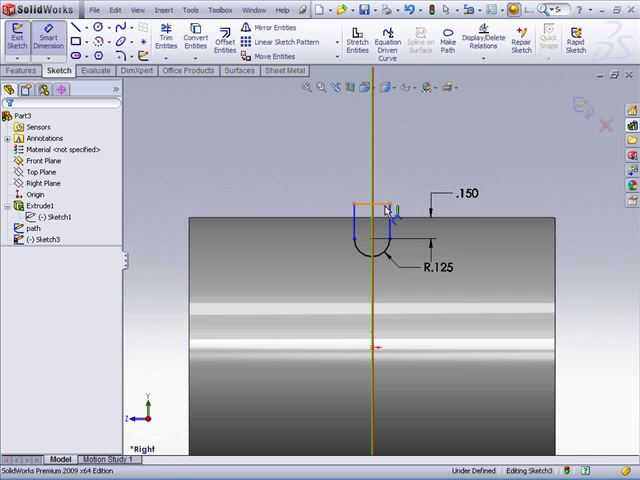
{"action": "left_click", "coordinate": [378, 210]}
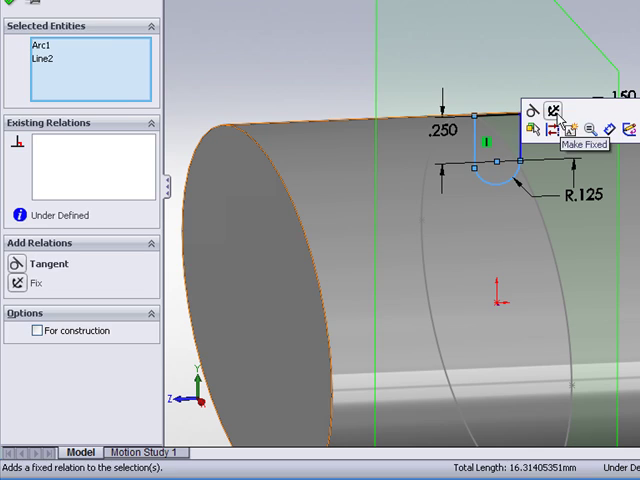
{"action": "left_click", "coordinate": [558, 110]}
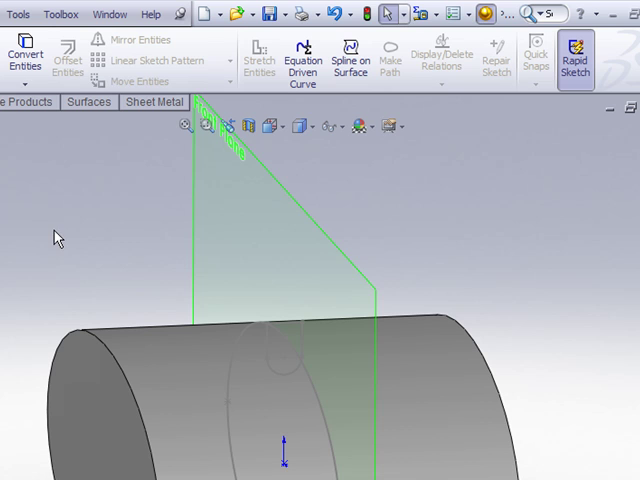
{"action": "mouse_move", "coordinate": [82, 254]}
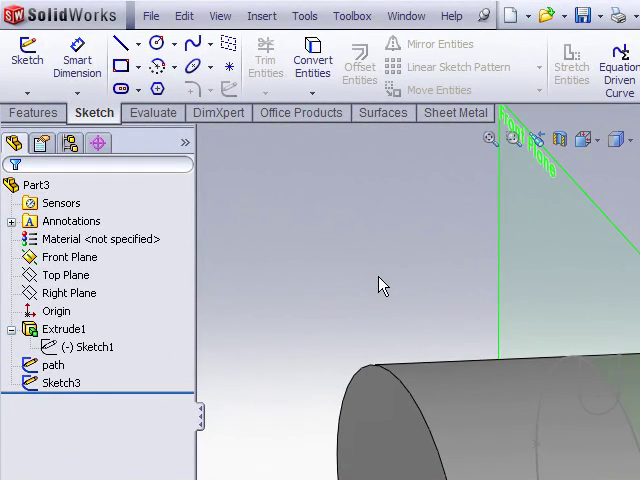
Start a swept cut from Insert > Cut > Sweep.
{"action": "left_click", "coordinate": [261, 15]}
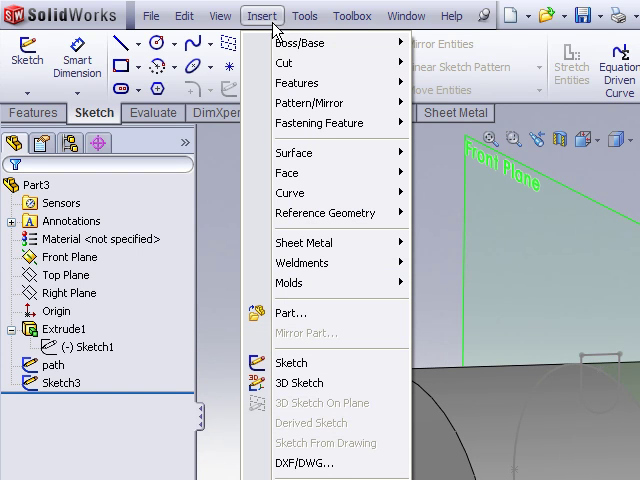
{"action": "mouse_move", "coordinate": [293, 63]}
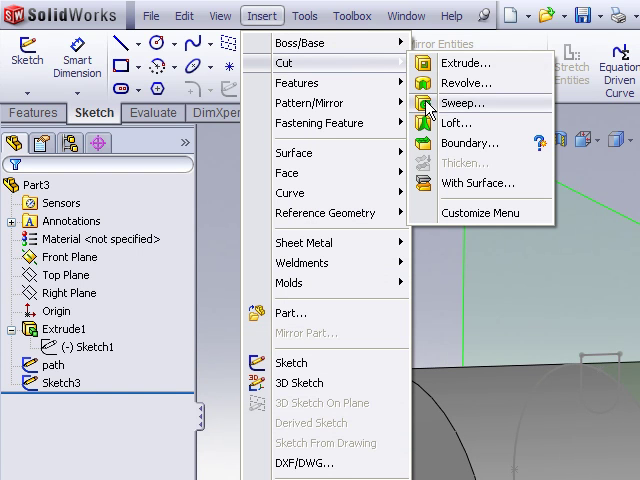
{"action": "left_click", "coordinate": [464, 102]}
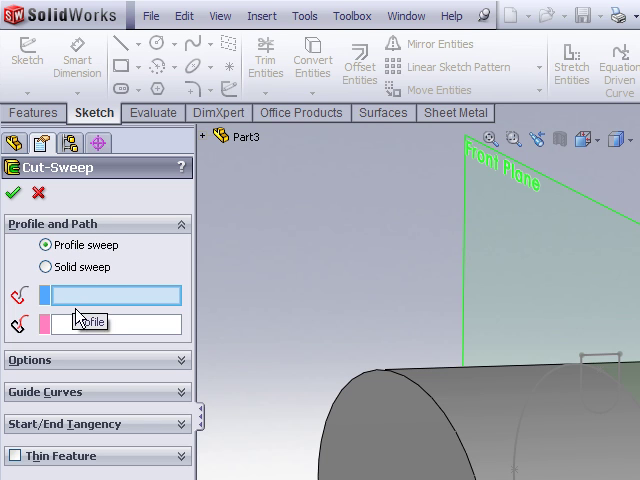
{"action": "mouse_move", "coordinate": [193, 147]}
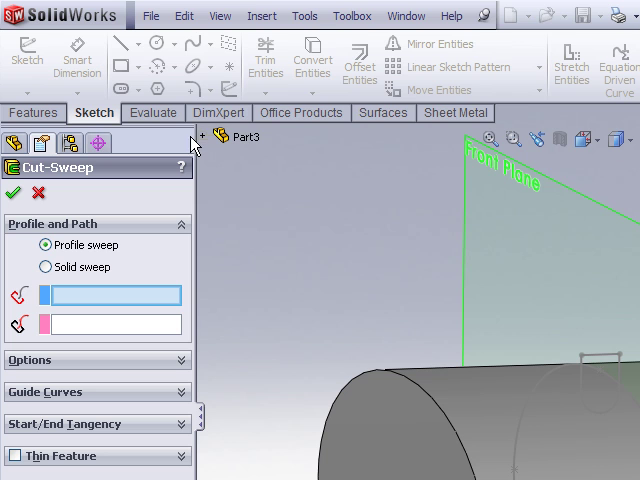
Sweep-cut Sketch3 along the 'path' sketch to create Cut-Sweep1.
{"action": "left_click", "coordinate": [210, 137]}
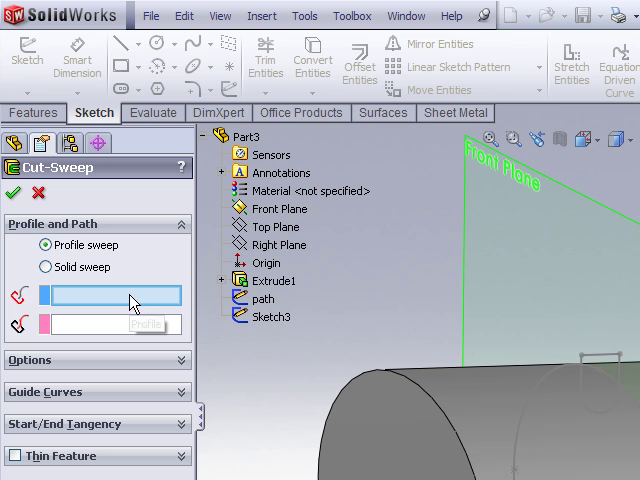
{"action": "left_click", "coordinate": [263, 317]}
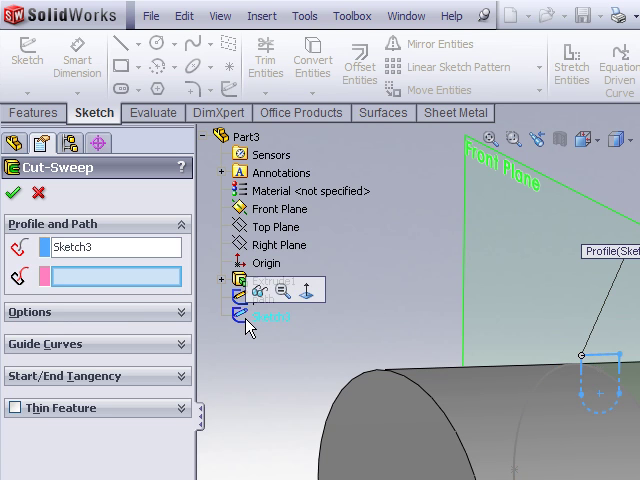
{"action": "left_click", "coordinate": [262, 298]}
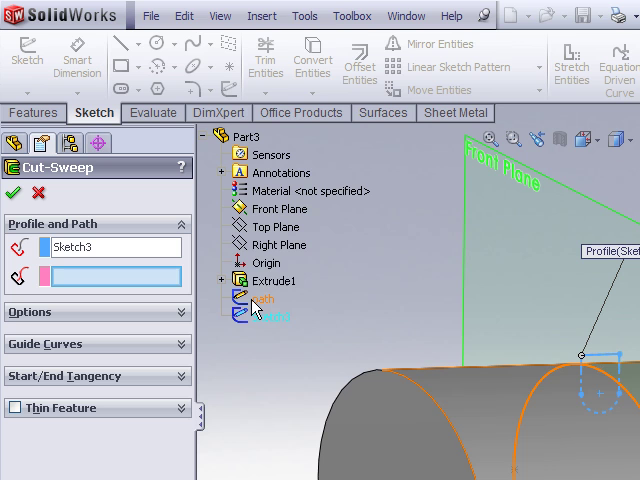
{"action": "left_click", "coordinate": [261, 298]}
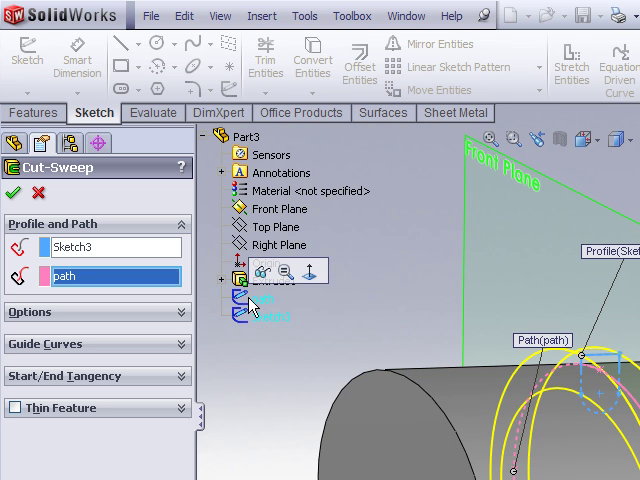
{"action": "left_click", "coordinate": [11, 192]}
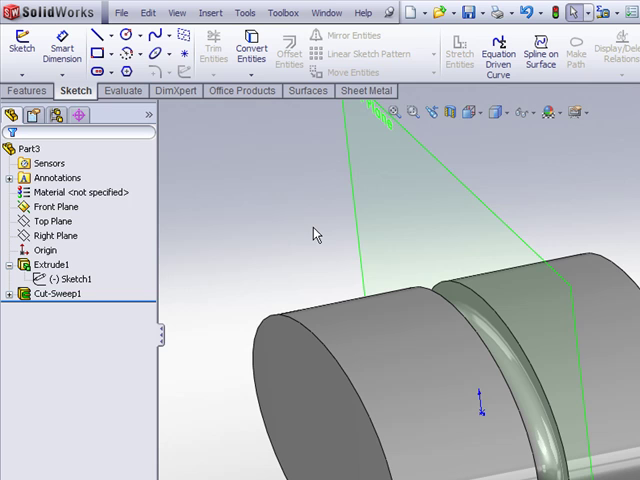
{"action": "mouse_move", "coordinate": [311, 340]}
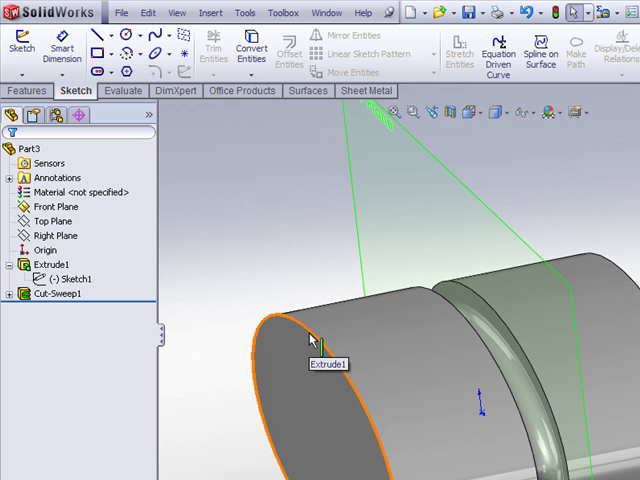